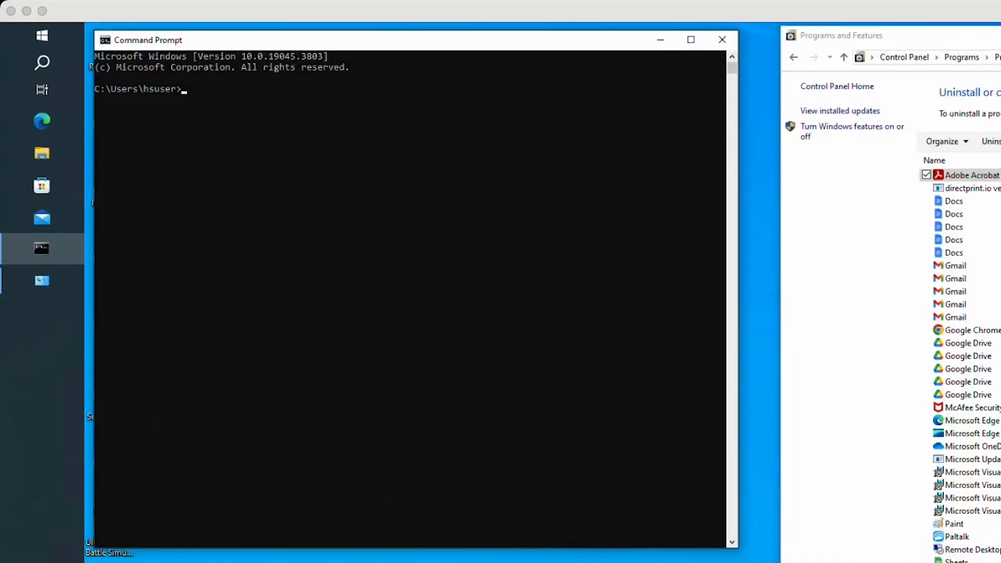
{"action": "mouse_move", "coordinate": [944, 15]}
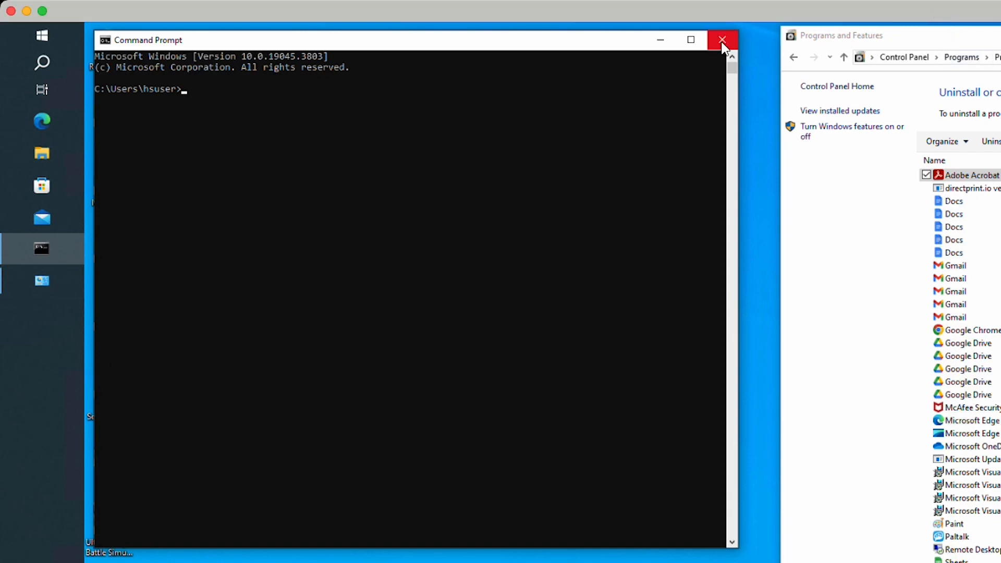
- Close the Command Prompt window, leaving the desktop showing
{"action": "left_click", "coordinate": [721, 39]}
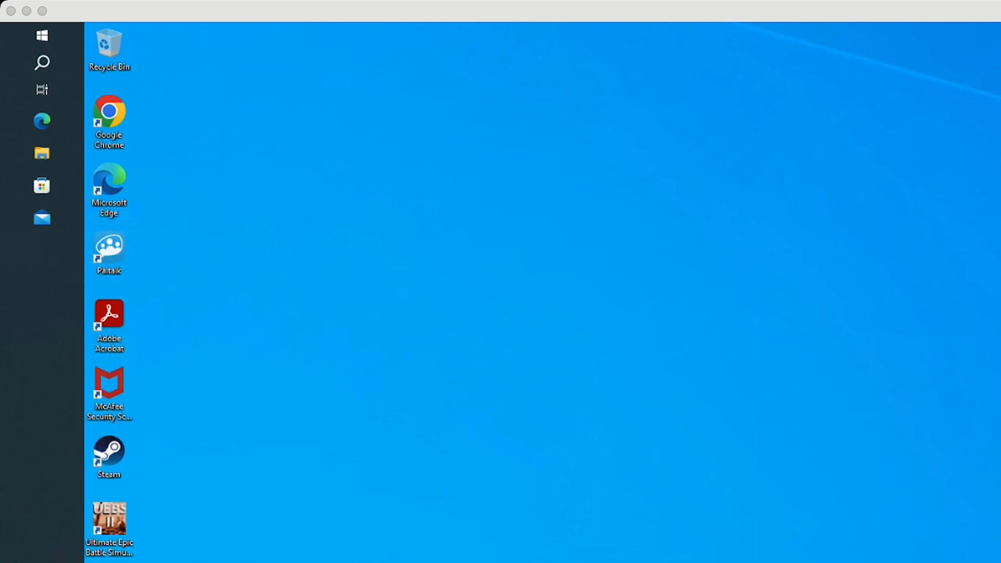
{"action": "left_click", "coordinate": [42, 154]}
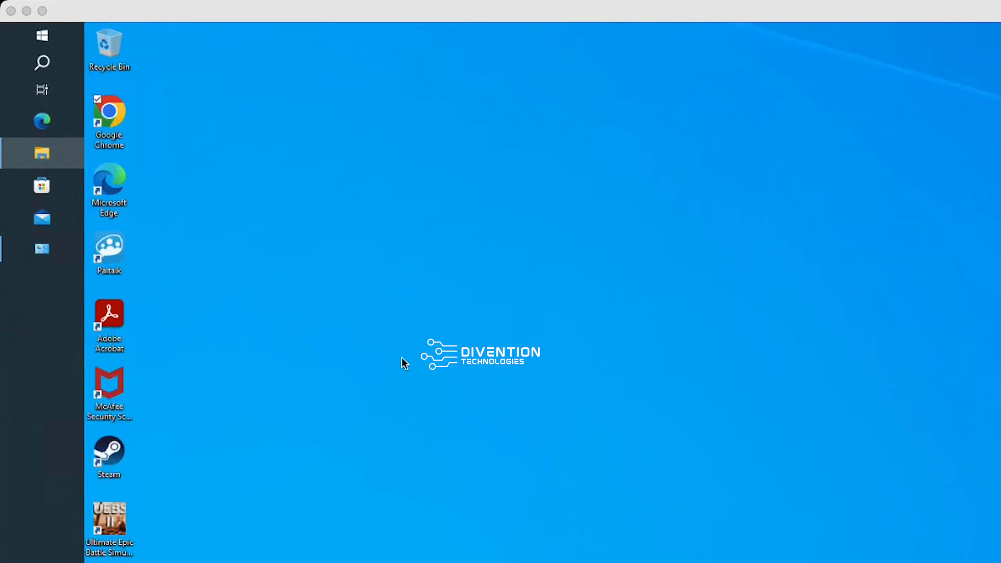
- Search Windows for 'cmd' and launch Command Prompt with administrator rights
{"action": "left_click", "coordinate": [42, 63]}
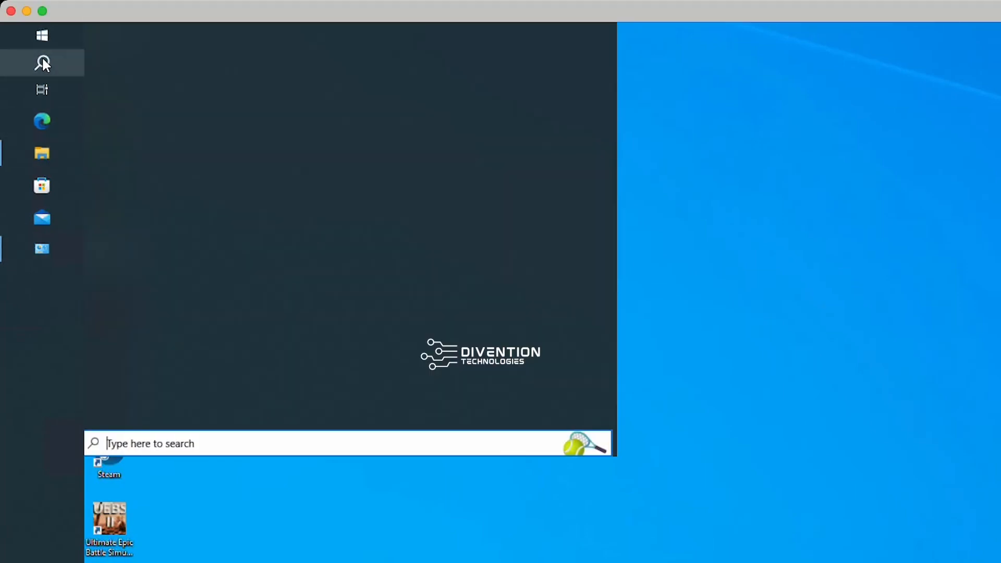
{"action": "type", "text": "cmd"}
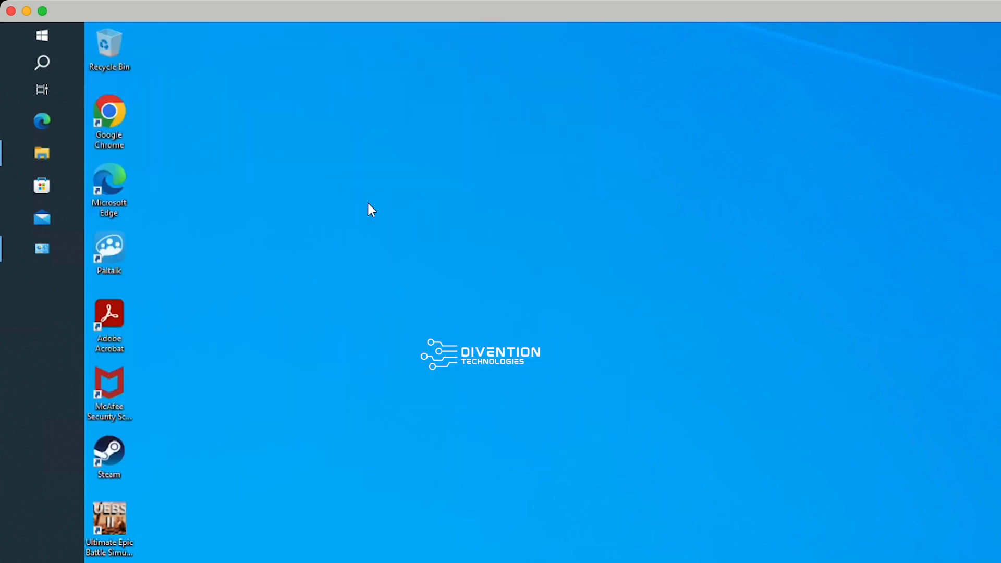
{"action": "left_click", "coordinate": [41, 280]}
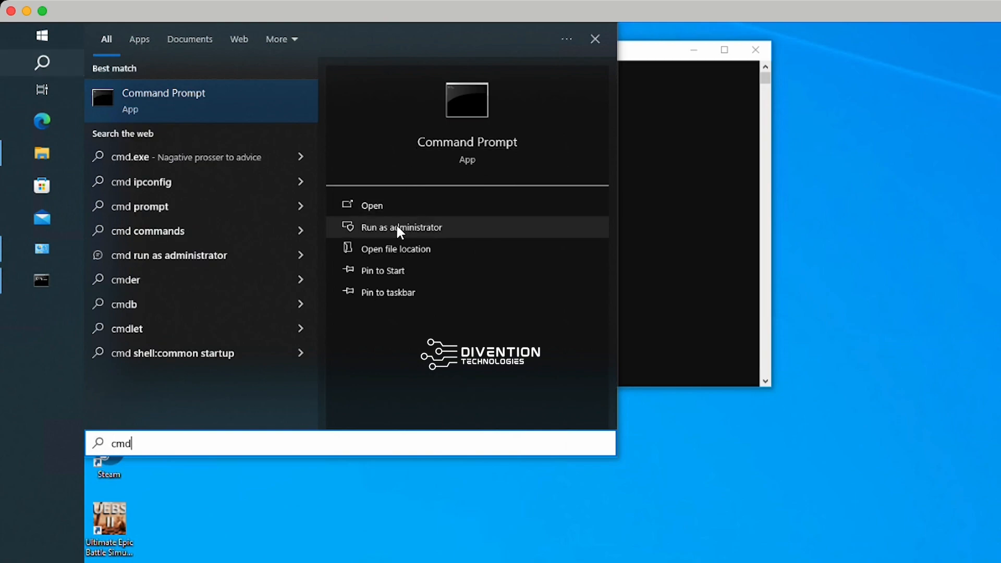
{"action": "left_click", "coordinate": [400, 227]}
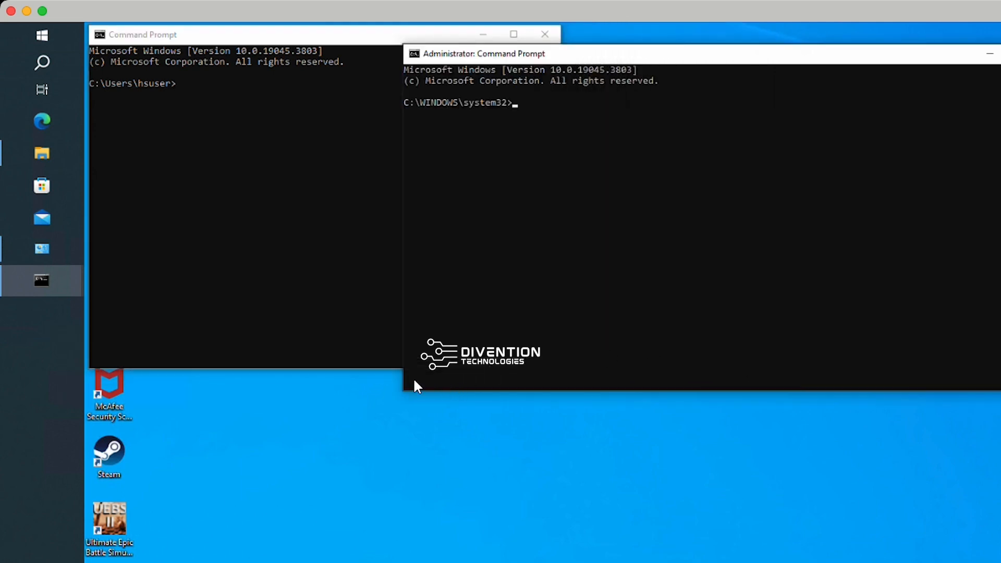
{"action": "mouse_move", "coordinate": [405, 392]}
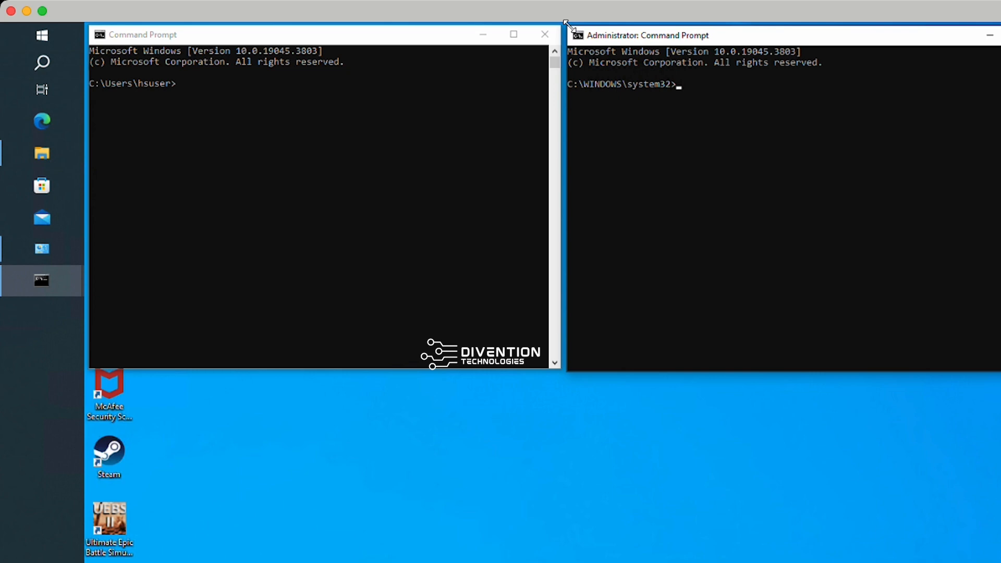
{"action": "mouse_move", "coordinate": [41, 63]}
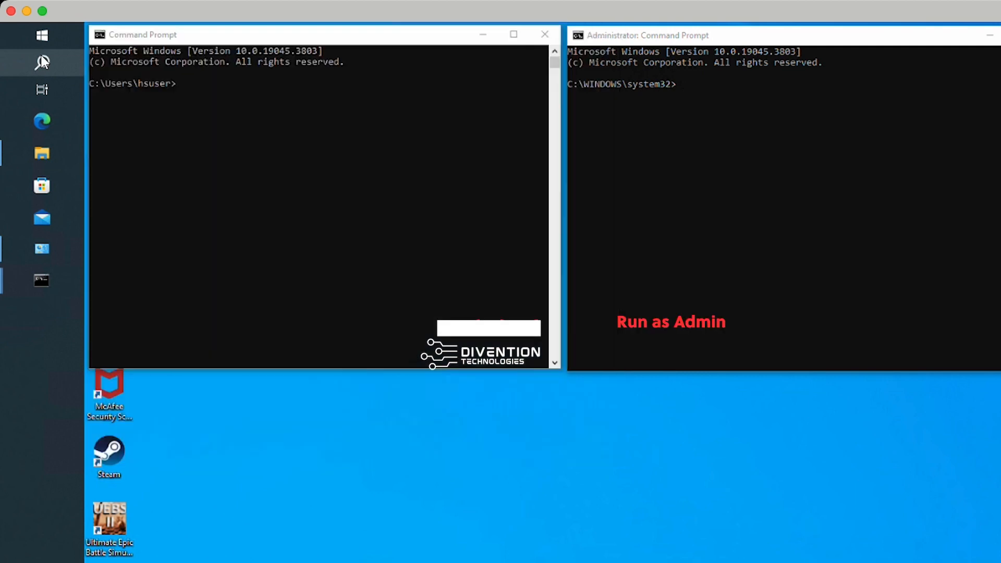
- Reopen Control Panel's Programs and Features list beneath the two prompts
{"action": "left_click", "coordinate": [42, 249]}
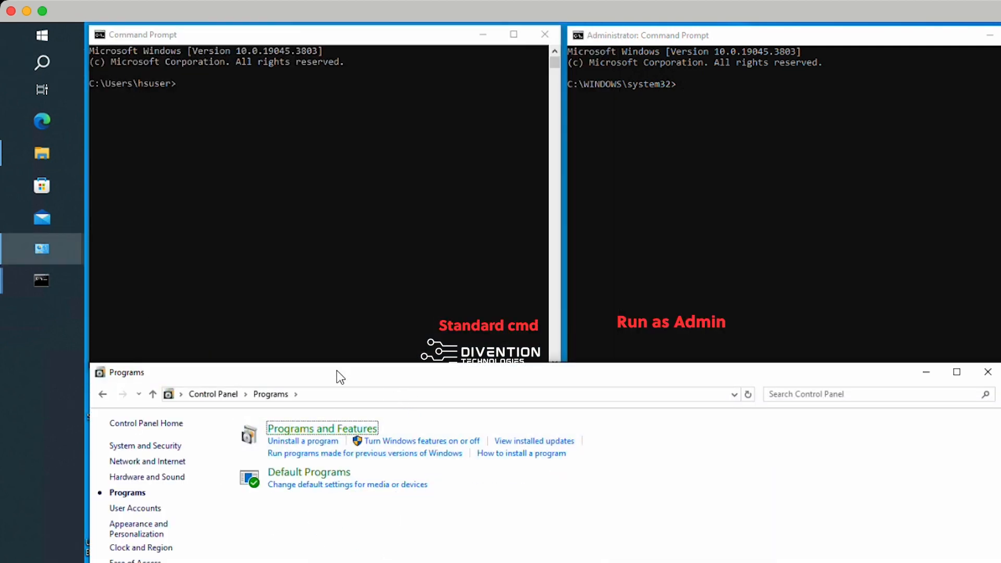
{"action": "left_click", "coordinate": [322, 428]}
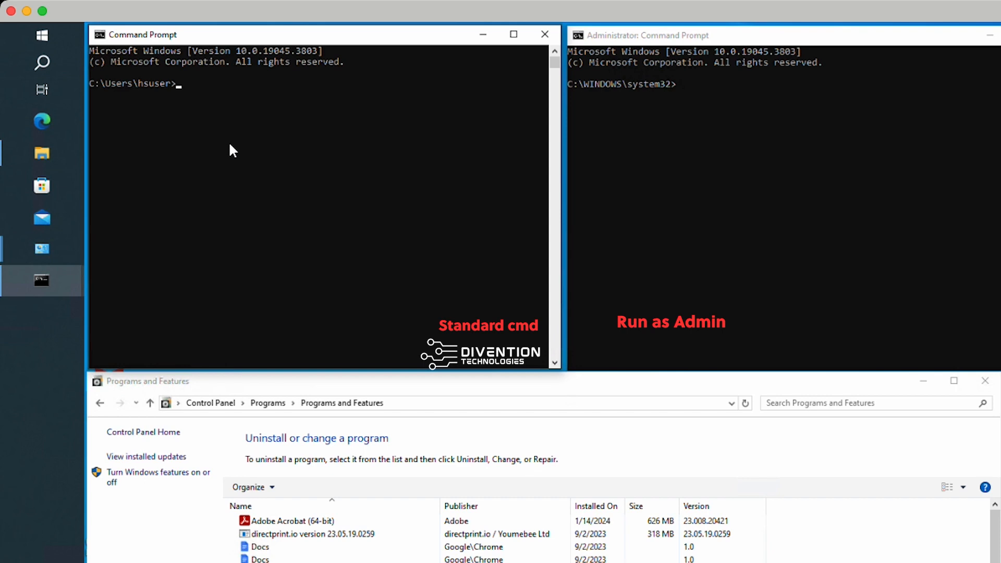
- Change both prompts to the drive root with cd\ and start the WMIC shell in the admin prompt
{"action": "type", "text": "wmic"}
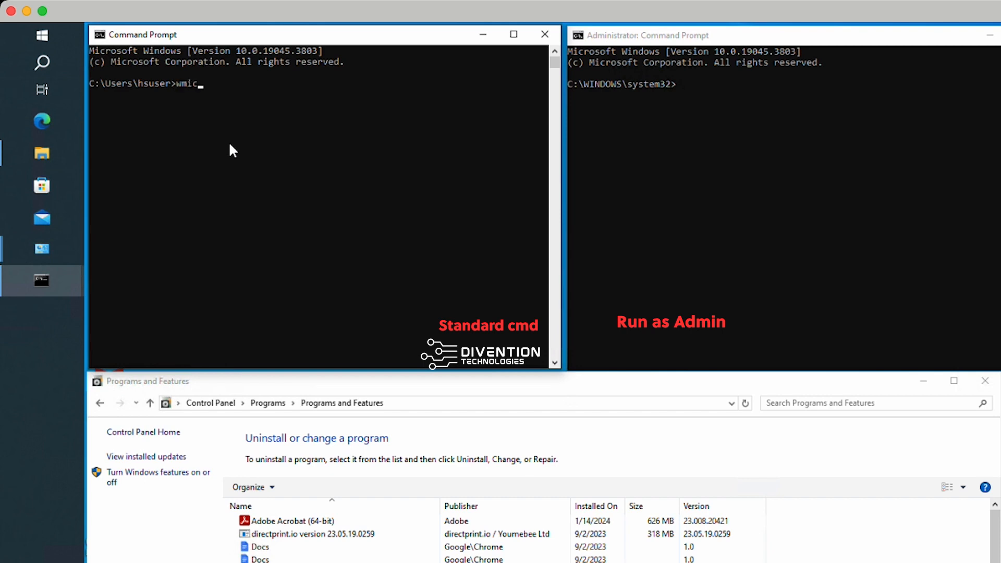
{"action": "type", "text": "cd\\"}
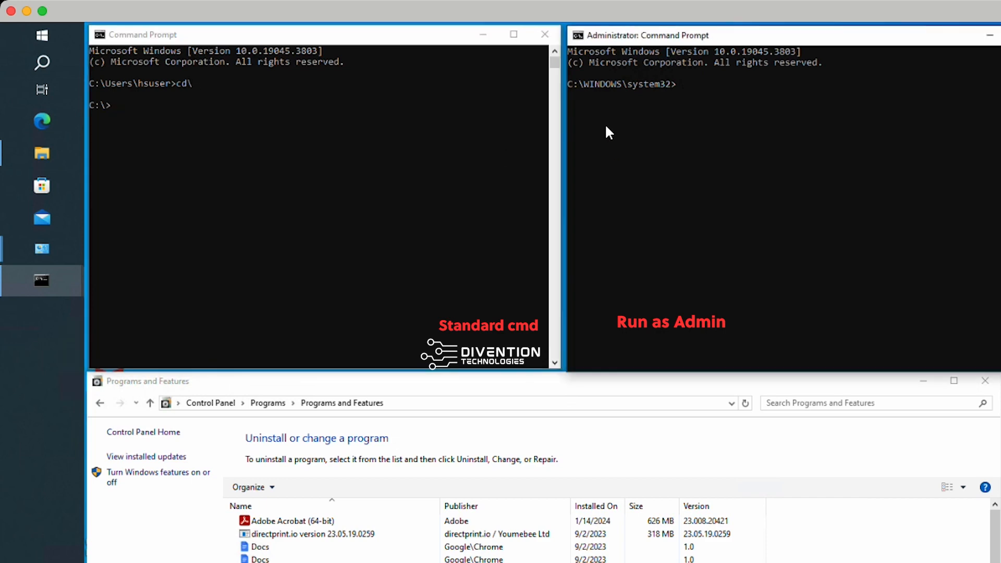
{"action": "type", "text": "cd\\"}
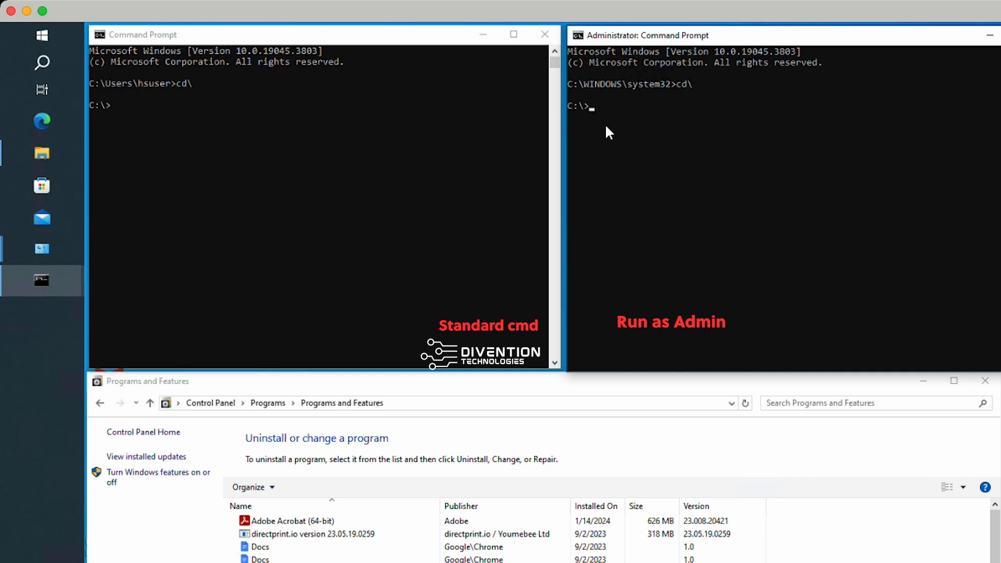
{"action": "type", "text": "wmni"}
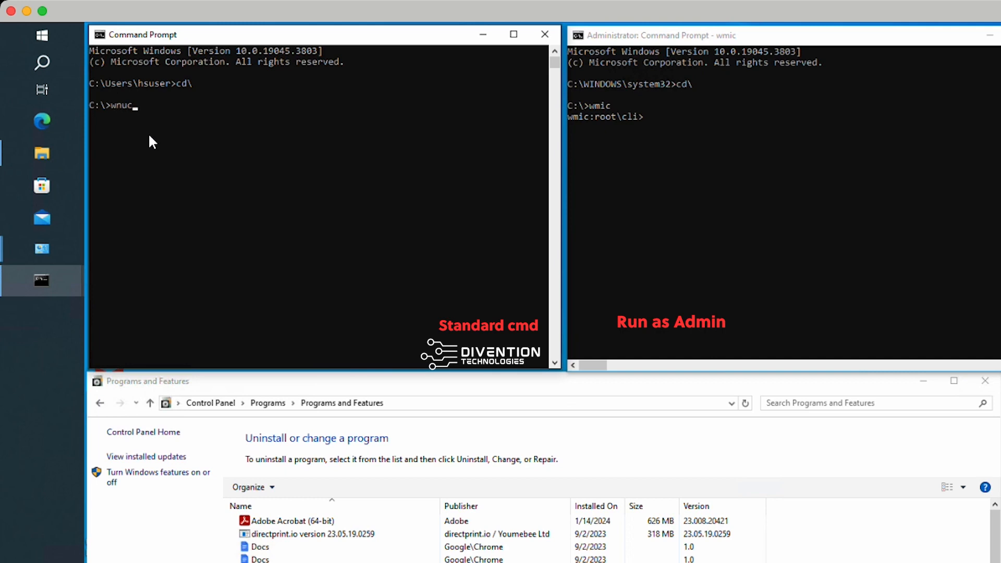
- Run 'wmic product get name' in the standard prompt to list installed products
{"action": "type", "text": "wmic"}
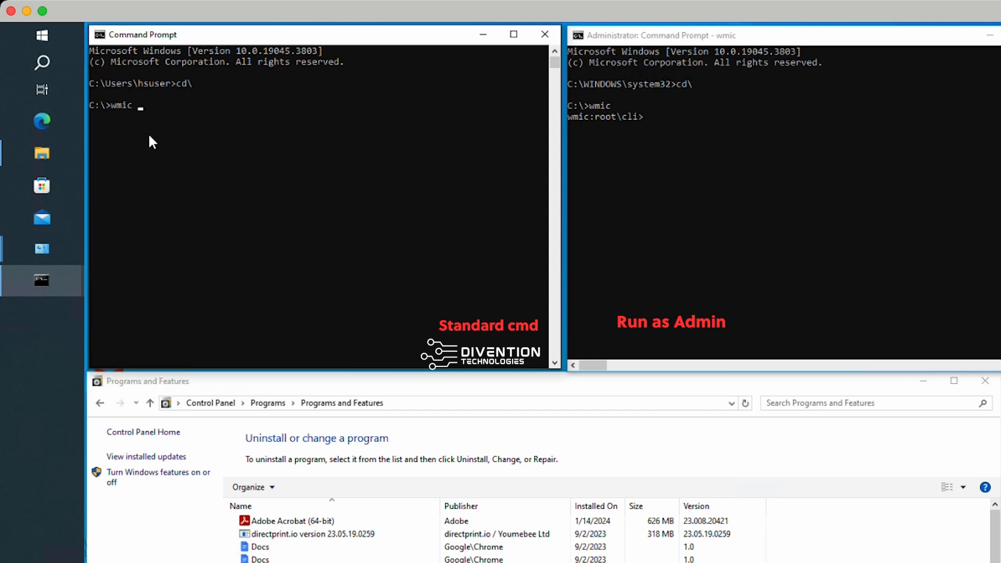
{"action": "type", "text": "product get hane"}
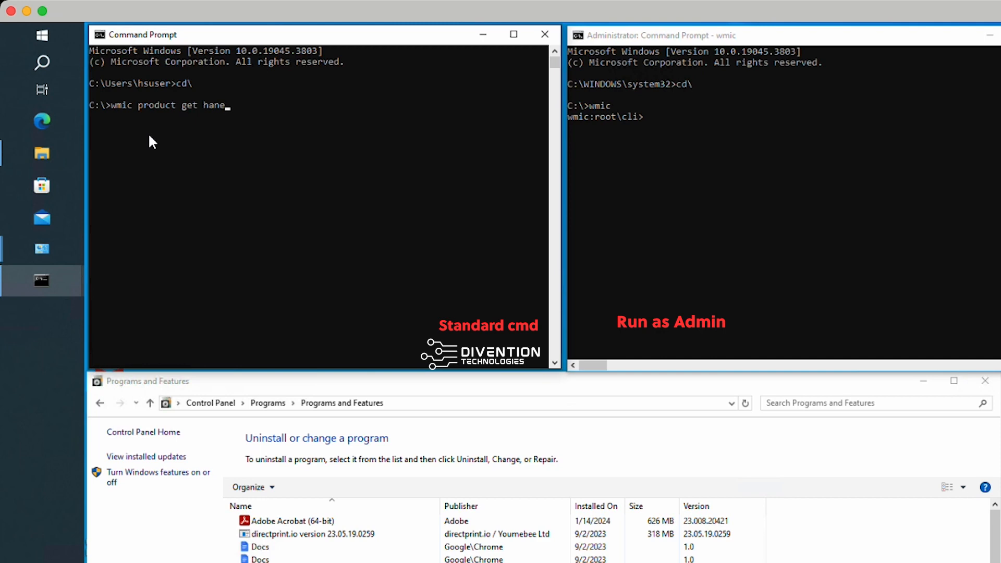
{"action": "key", "text": "Return"}
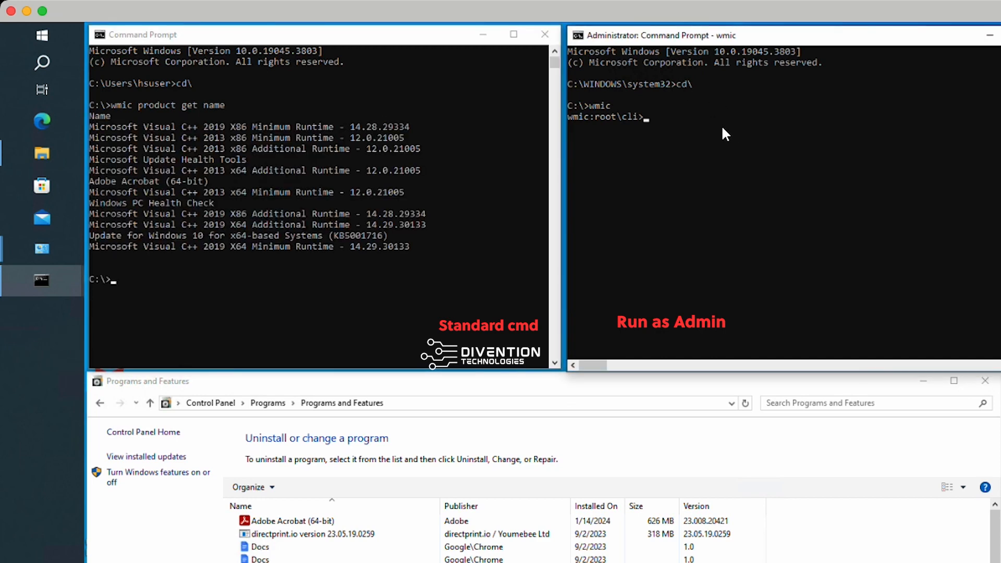
- Run 'product get name' inside the admin WMIC shell for the same listing
{"action": "type", "text": "product get"}
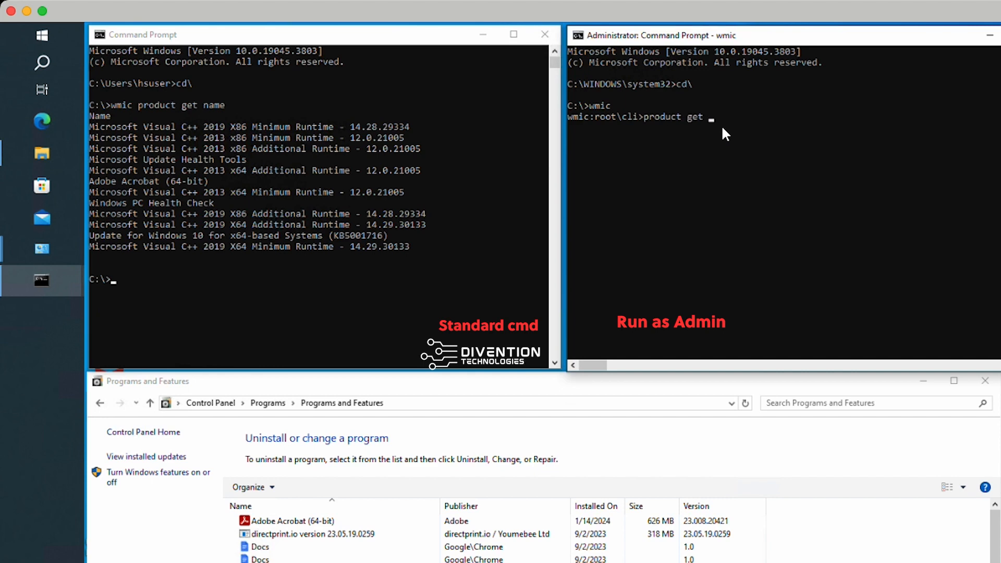
{"action": "type", "text": "name"}
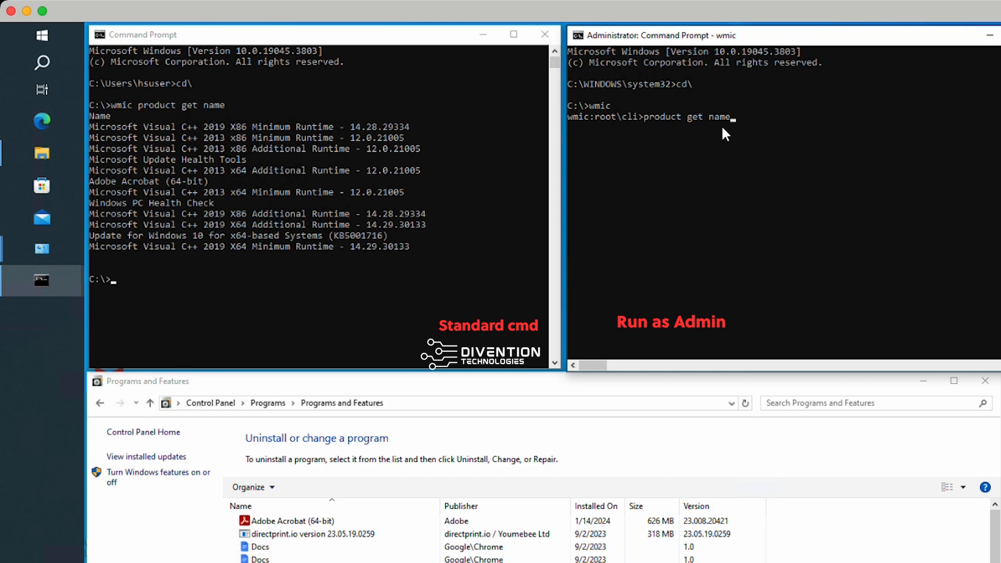
{"action": "key", "text": "Return"}
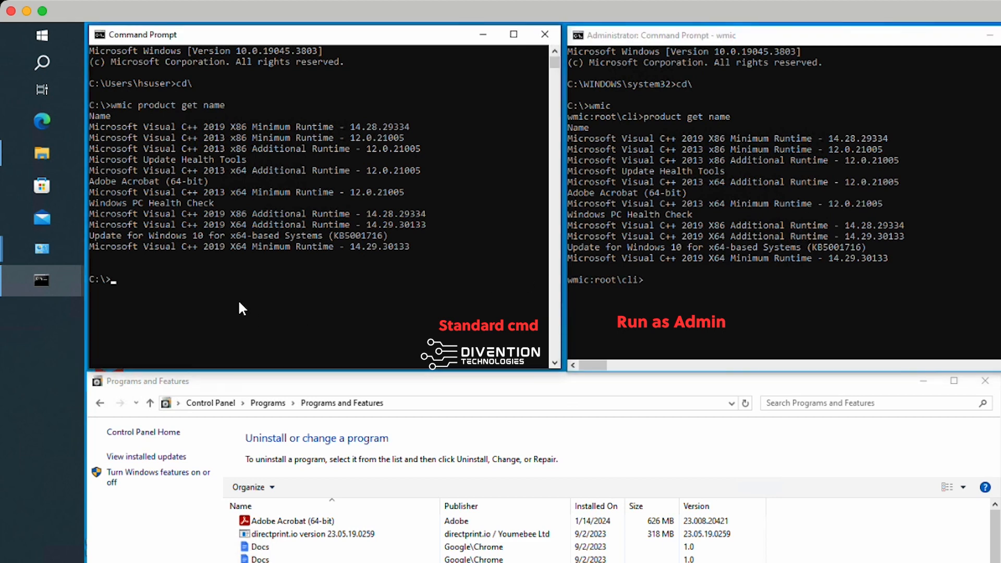
- Run wmic product where name="Adobe Acrobat 64-bit" uninstall /nointeractive, which finds no instances
{"action": "type", "text": "wmic product where name"}
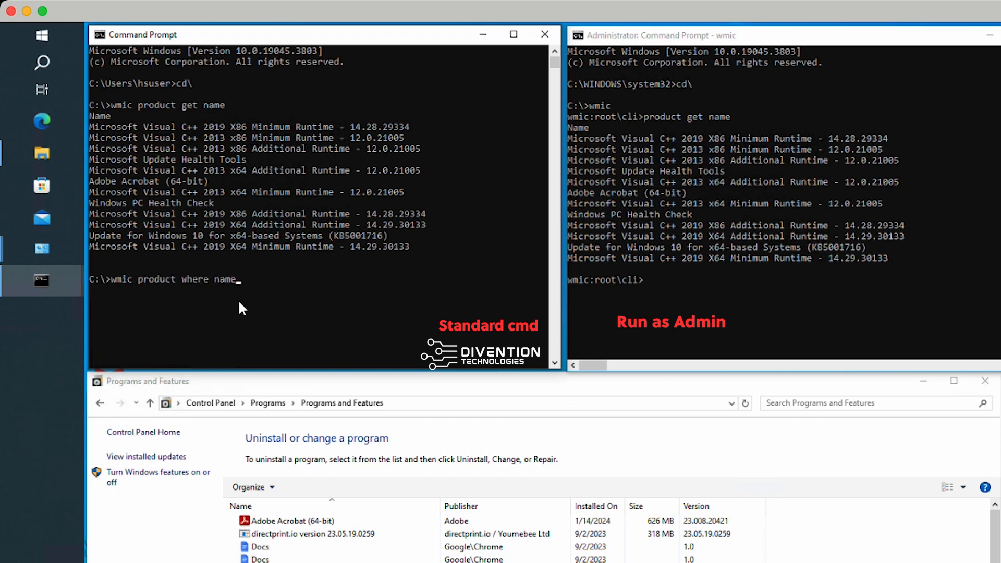
{"action": "type", "text": "="}
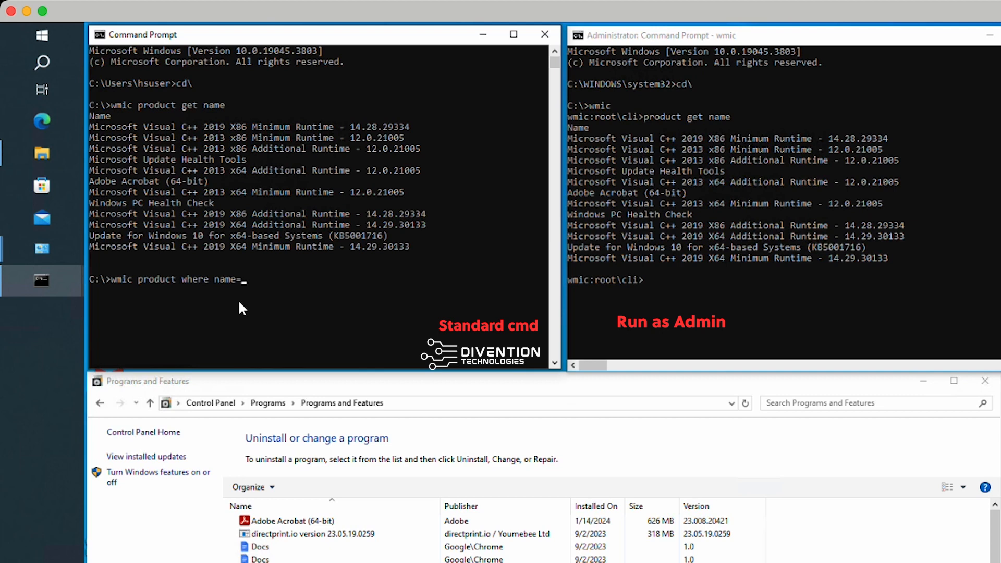
{"action": "type", "text": "\""}
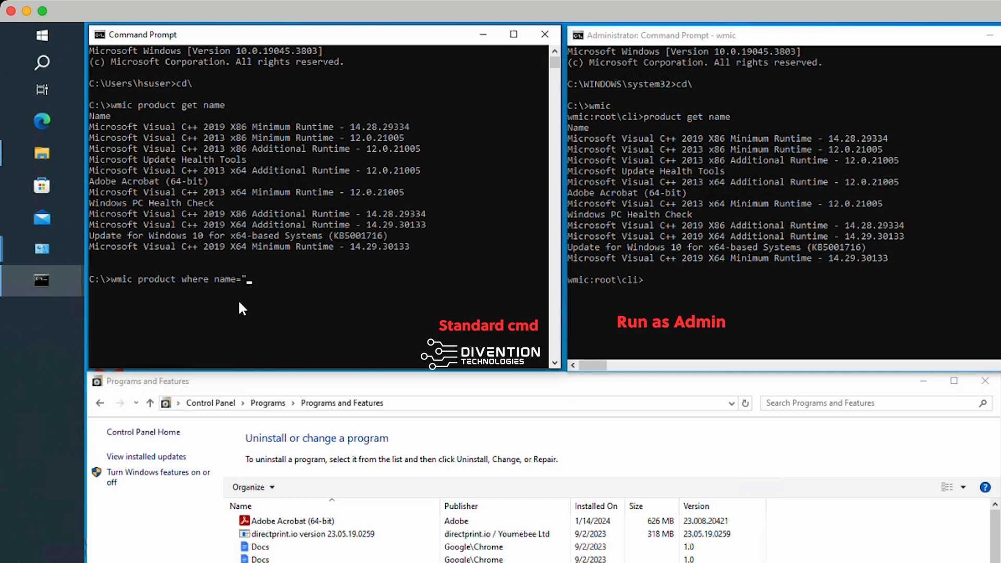
{"action": "type", "text": "Adobe AC"}
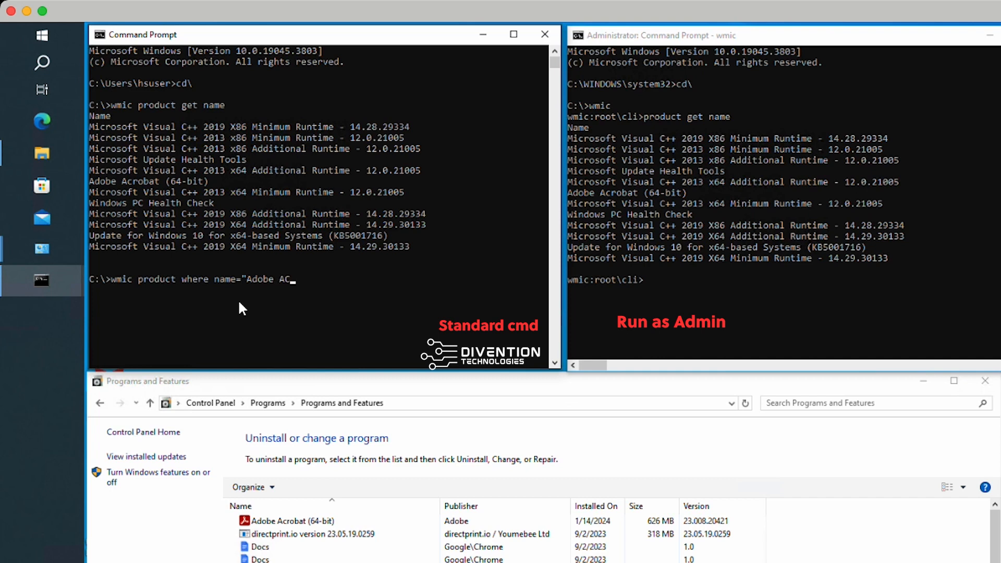
{"action": "type", "text": "robat"}
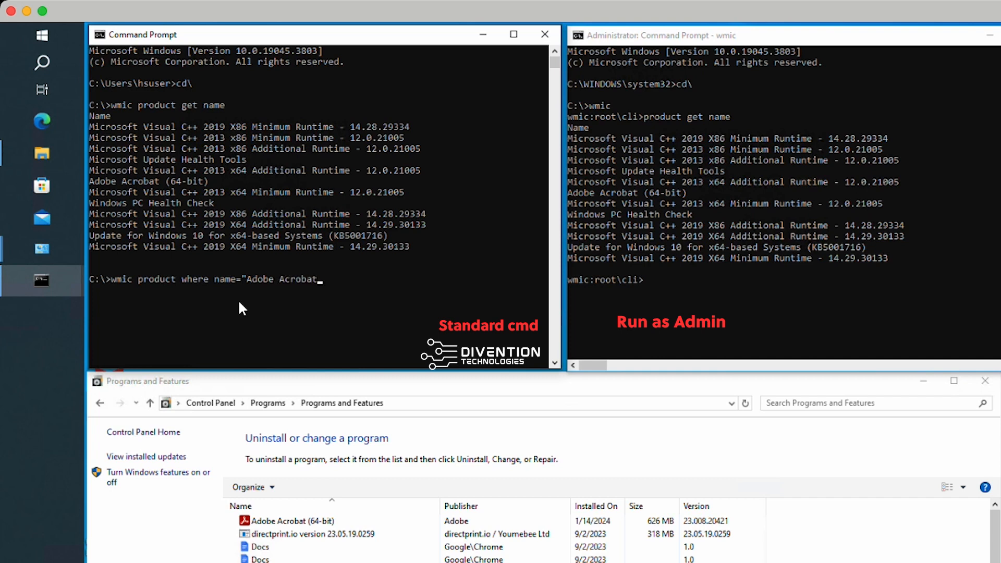
{"action": "type", "text": "64"}
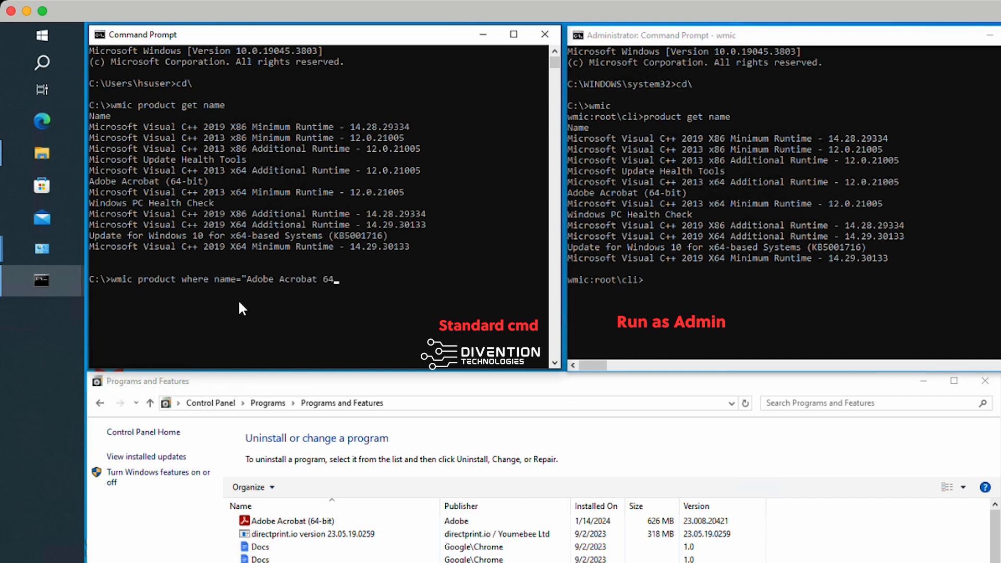
{"action": "type", "text": "-bit)"}
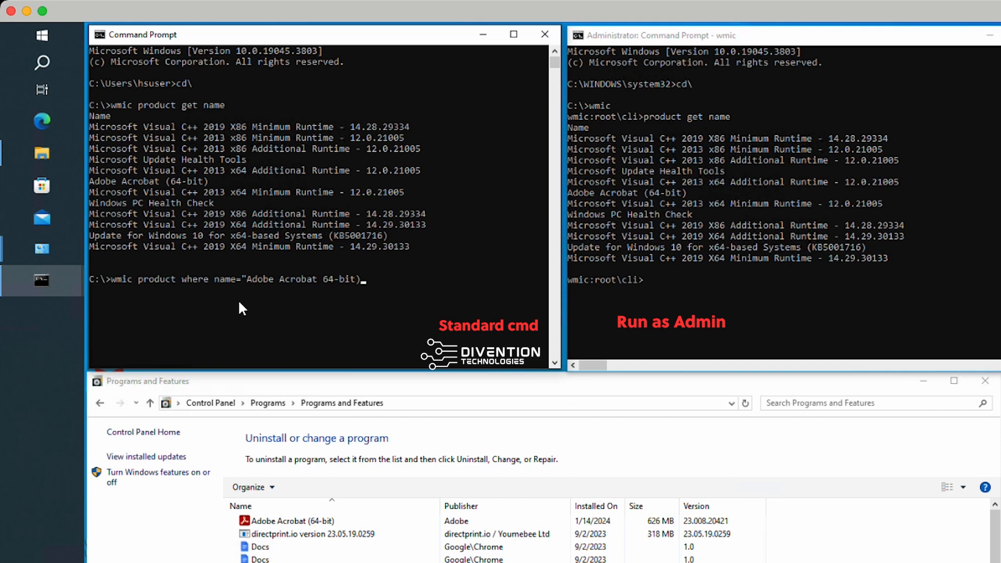
{"action": "type", "text": "uninstall /"}
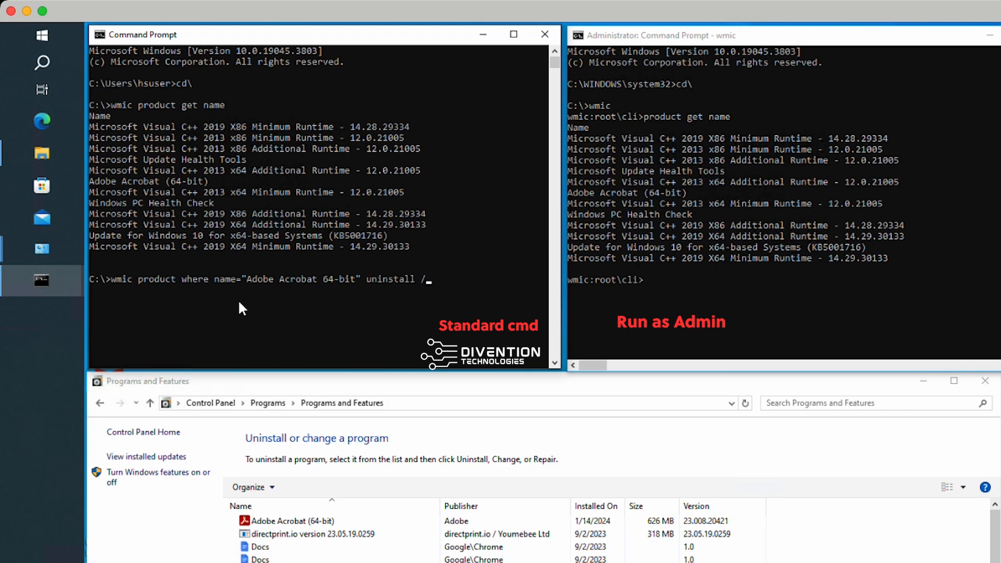
{"action": "type", "text": "nointeracti"}
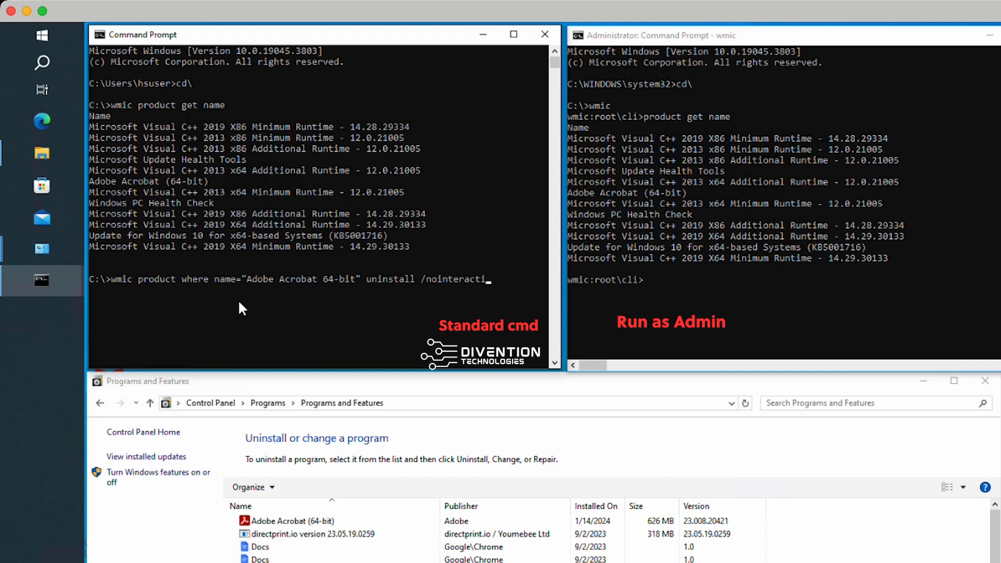
{"action": "key", "text": "Return"}
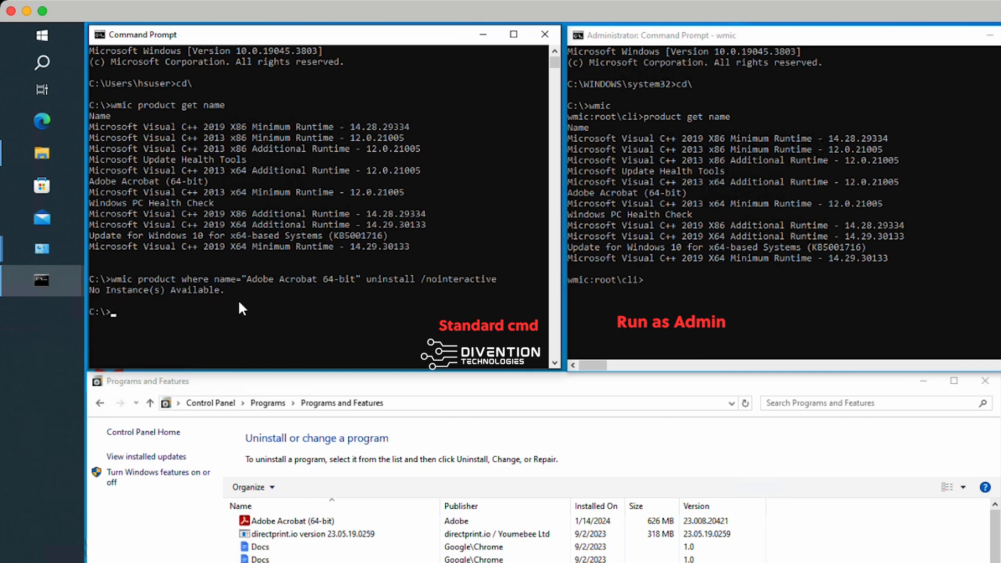
{"action": "type", "text": "wmic product where name=\"Adobe Acrobat 64-bit\" uninstall /nointeractive"}
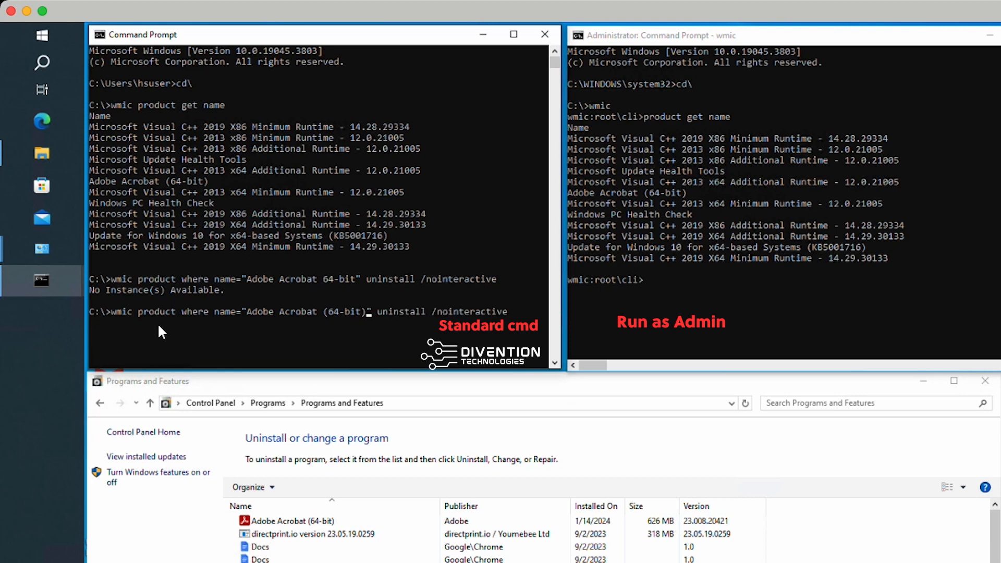
- Rerun the uninstall with the exact name "Adobe Acrobat (64-bit)", returning ReturnValue 1603
{"action": "key", "text": "Return"}
{"action": "type", "text": "product"}
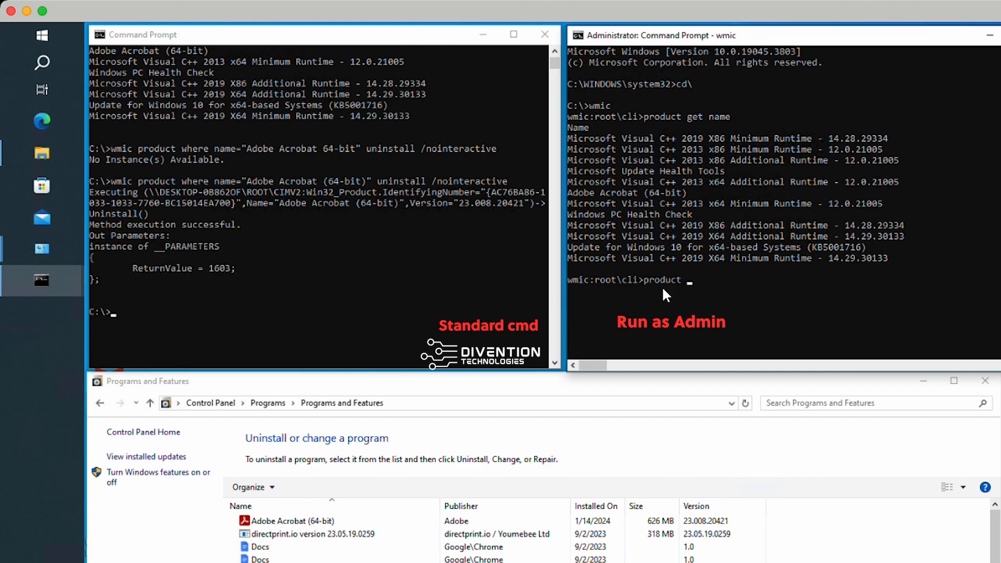
- Enter product where name="Adobe Acrobat (64-bit)" uninstall /nointeractive in the admin WMIC shell without running it
{"action": "type", "text": "where name"}
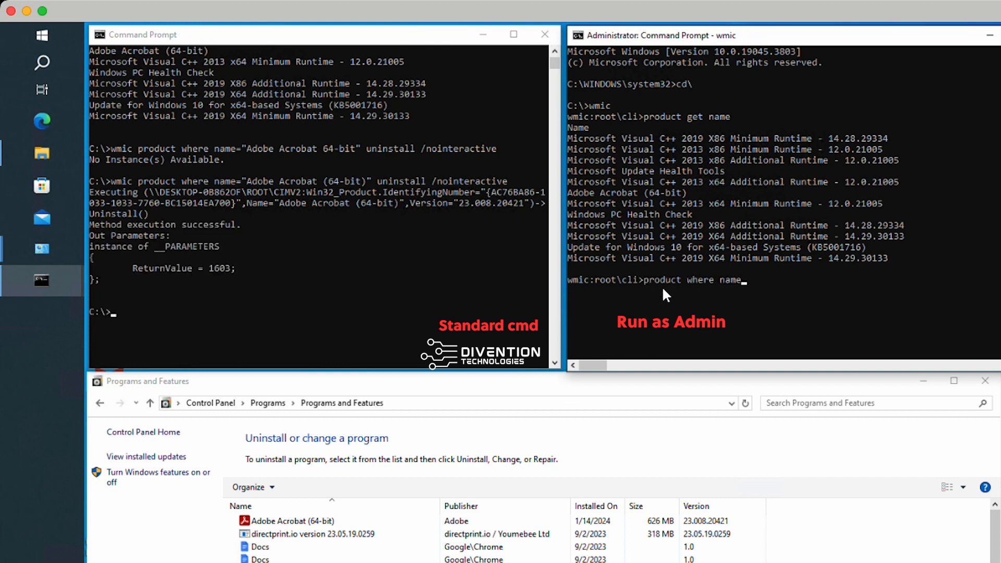
{"action": "type", "text": "\"\""}
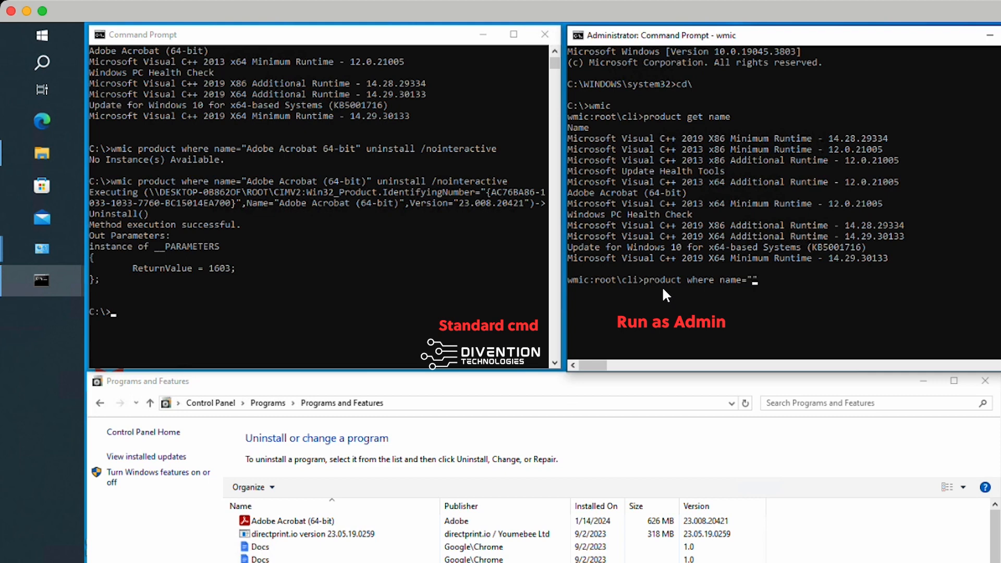
{"action": "type", "text": "Adobe Ac"}
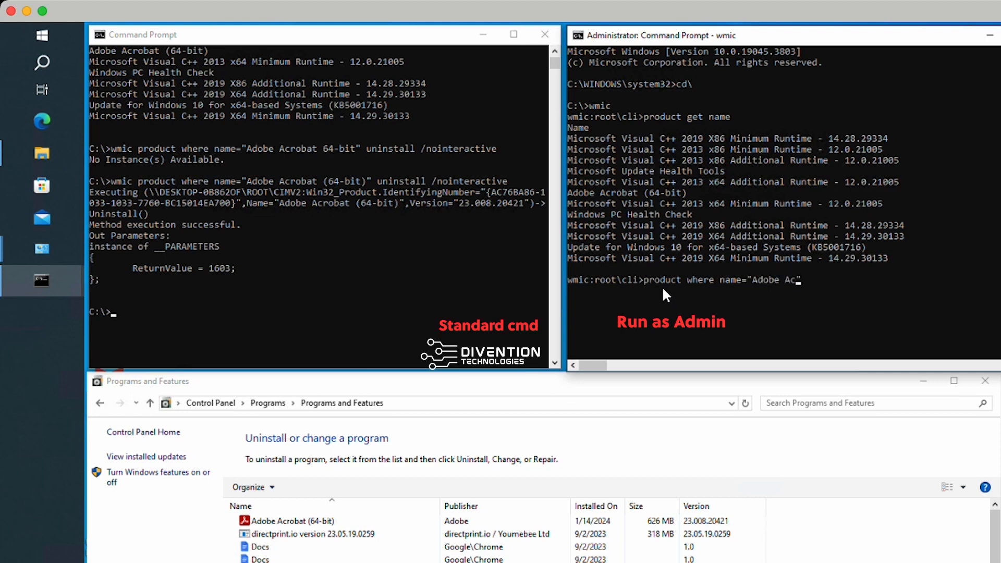
{"action": "type", "text": "obate"}
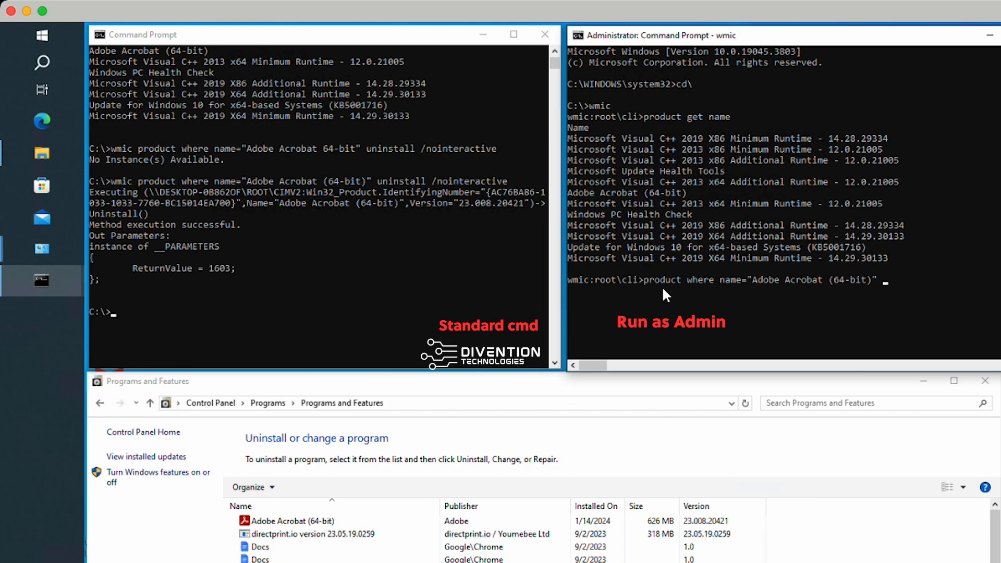
{"action": "type", "text": "uninstall /nointeracti"}
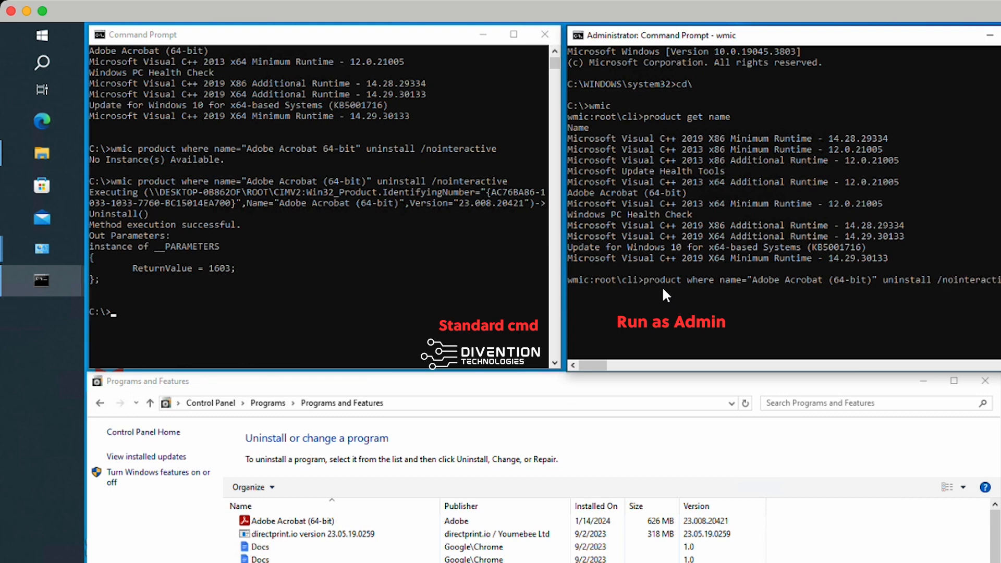
{"action": "mouse_move", "coordinate": [166, 274]}
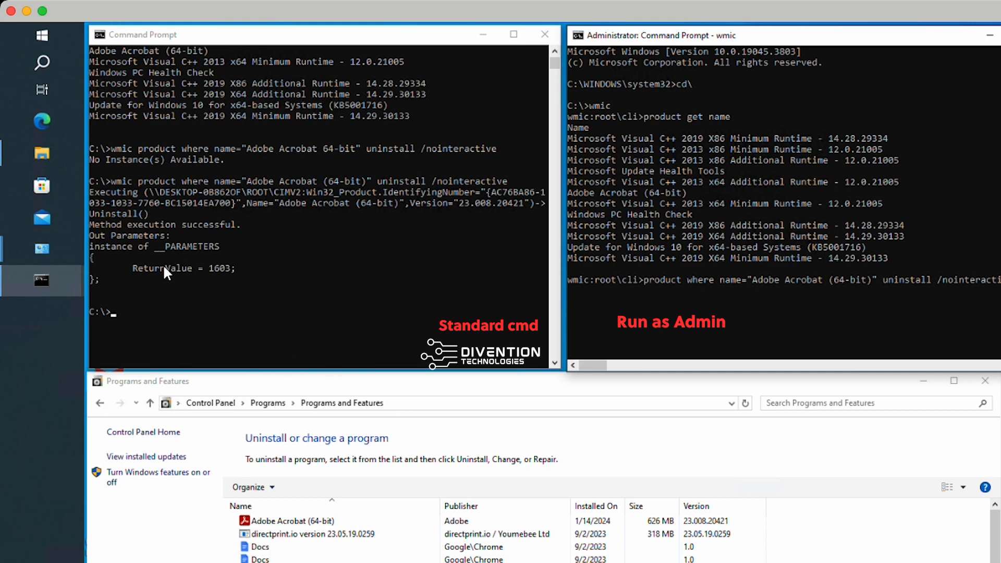
{"action": "mouse_move", "coordinate": [95, 230]}
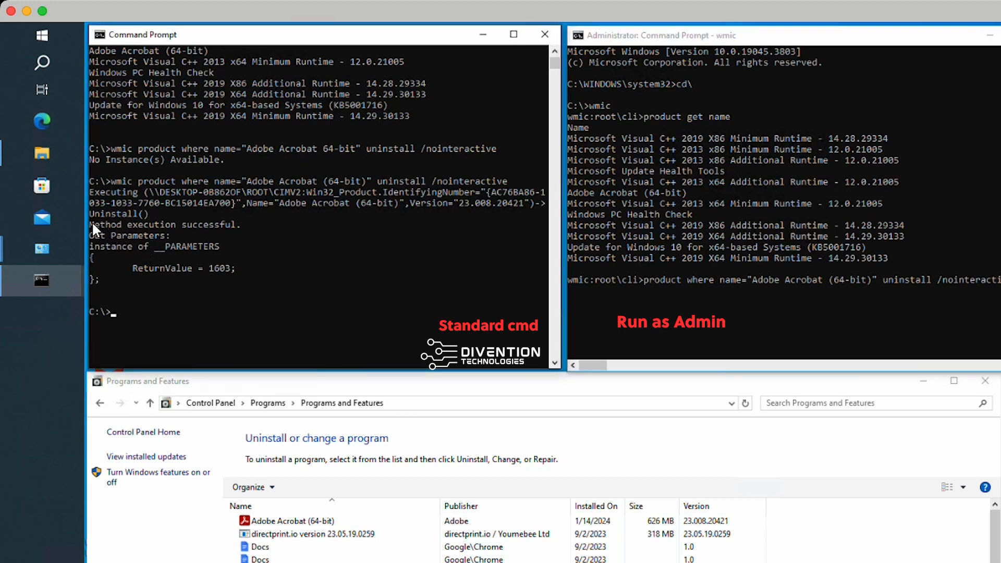
- Highlight the 1603 result, then run the uninstall in the administrator WMIC session
{"action": "double_click", "coordinate": [165, 226]}
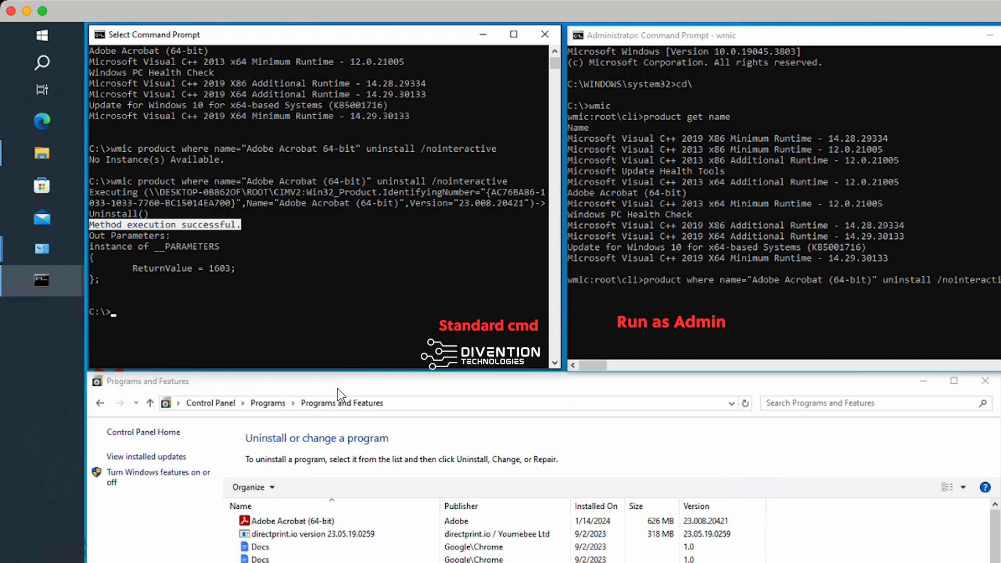
{"action": "left_click", "coordinate": [745, 403]}
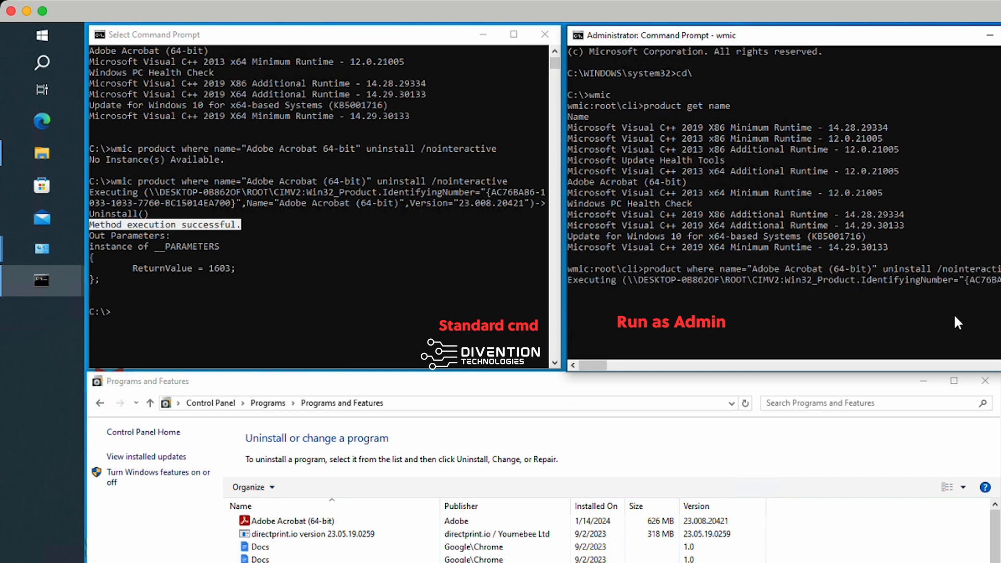
{"action": "scroll", "scroll_direction": "up", "scroll_amount": 3}
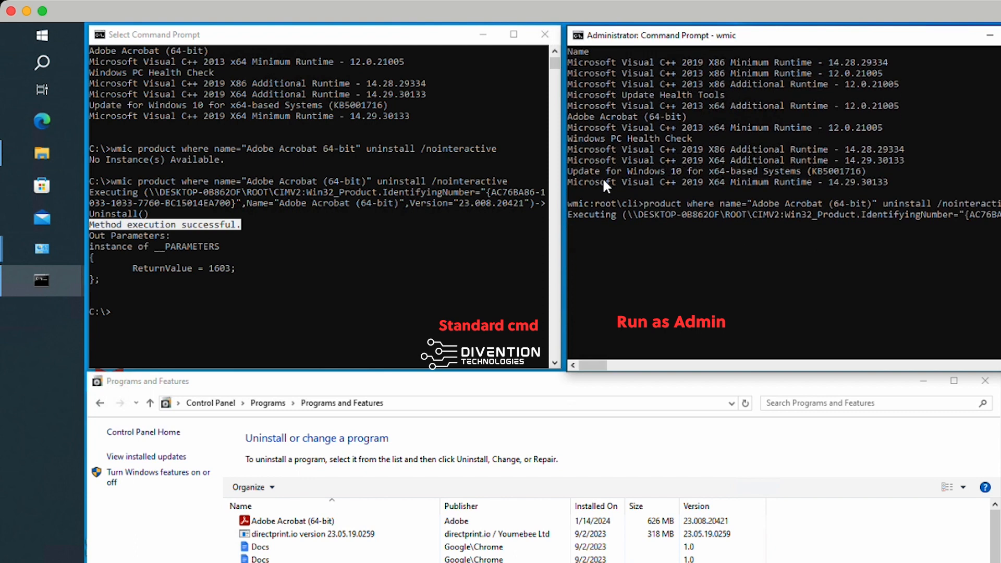
{"action": "mouse_move", "coordinate": [645, 241]}
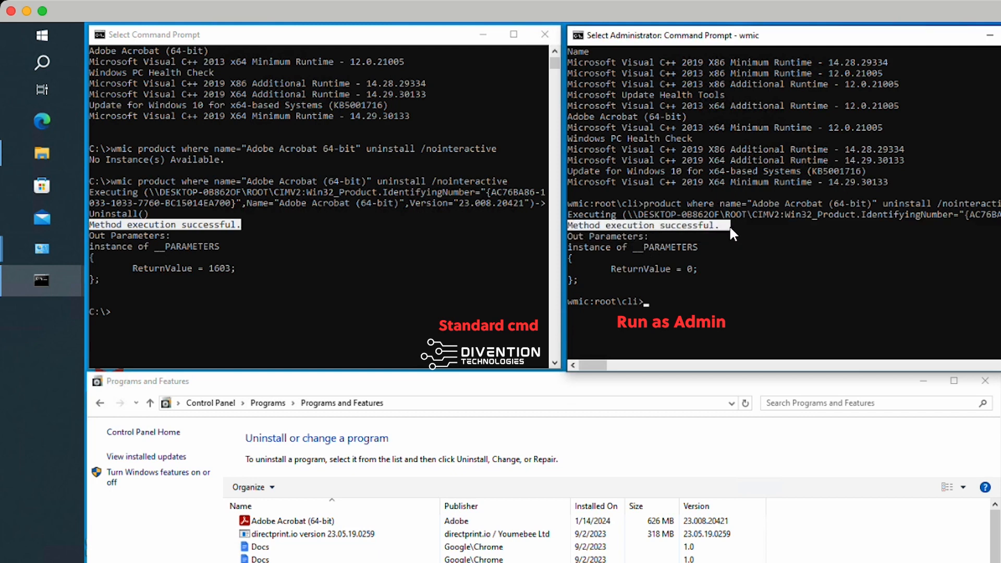
{"action": "mouse_move", "coordinate": [133, 274]}
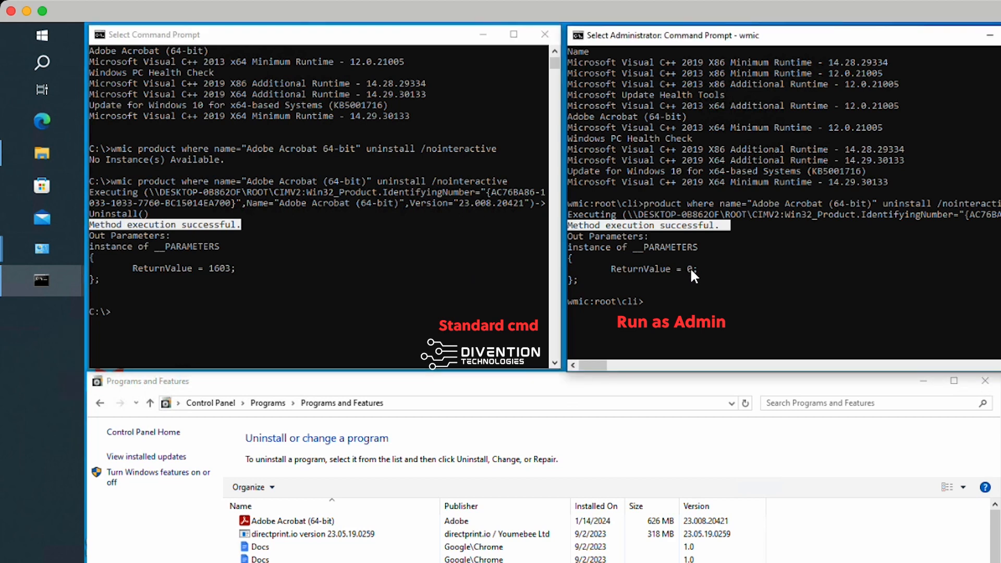
{"action": "mouse_move", "coordinate": [680, 316]}
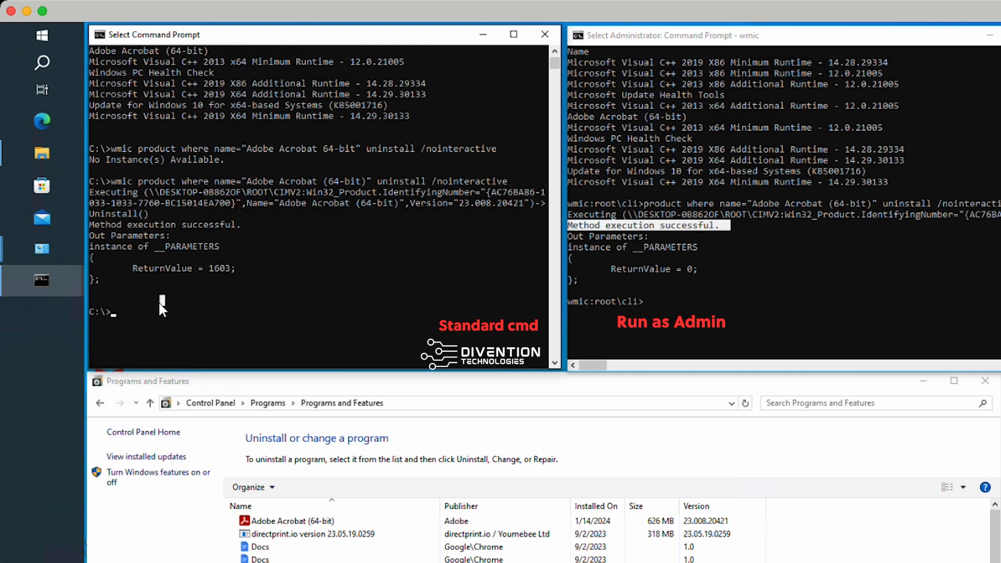
- Begin a fresh 'wmic product get name' listing in the standard prompt to verify removal
{"action": "type", "text": "wmic product get name"}
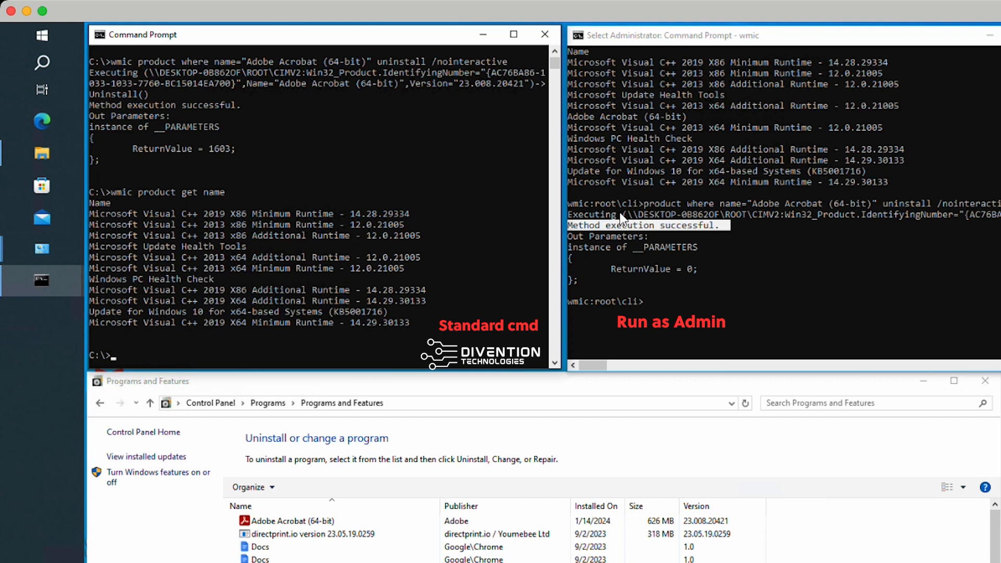
{"action": "mouse_move", "coordinate": [730, 268]}
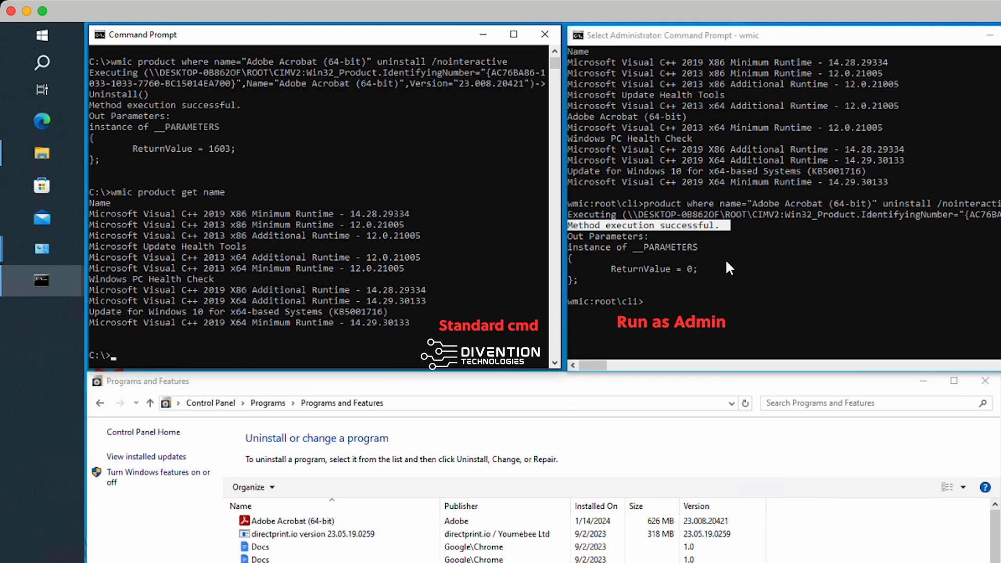
{"action": "mouse_move", "coordinate": [411, 201]}
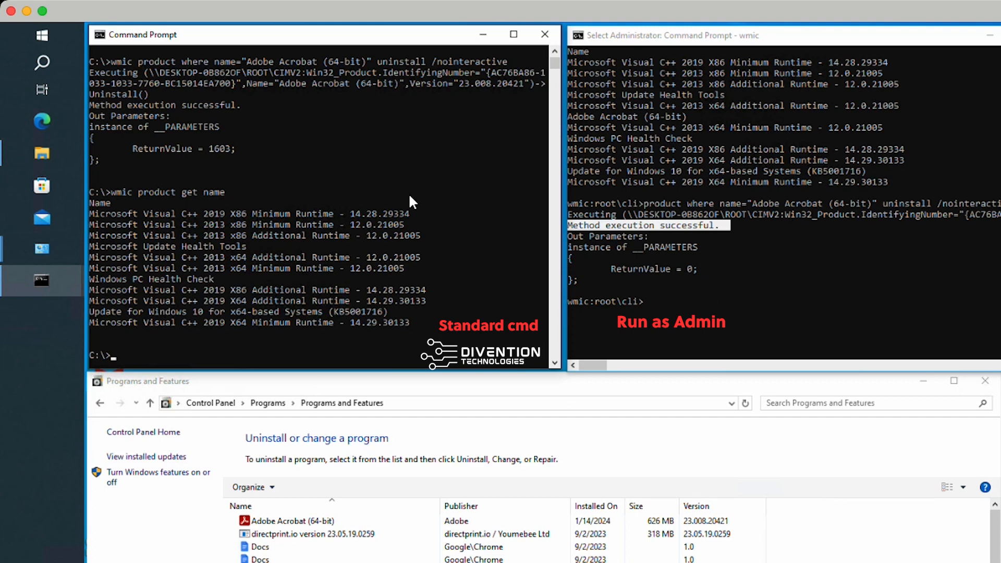
{"action": "mouse_move", "coordinate": [252, 283]}
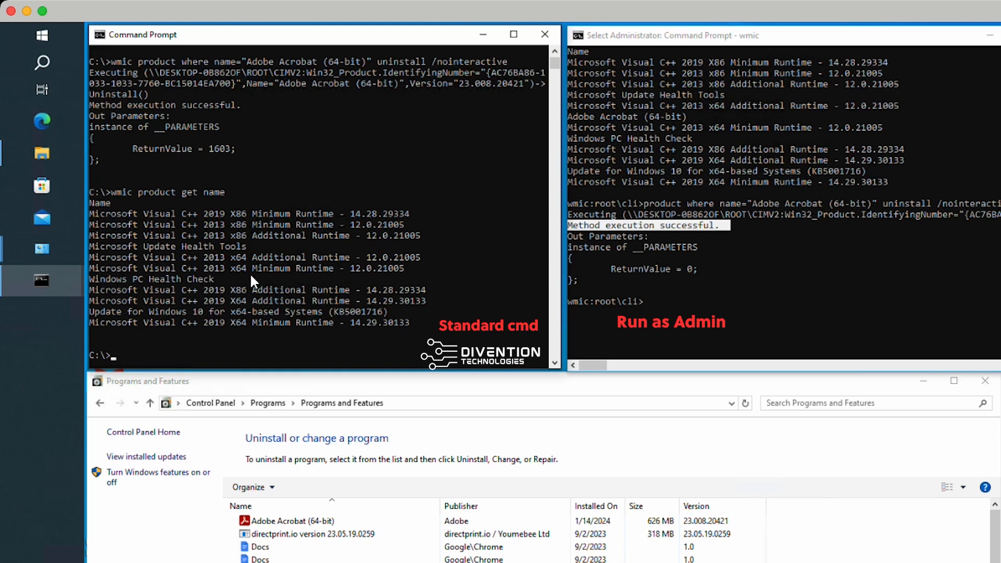
{"action": "mouse_move", "coordinate": [987, 237]}
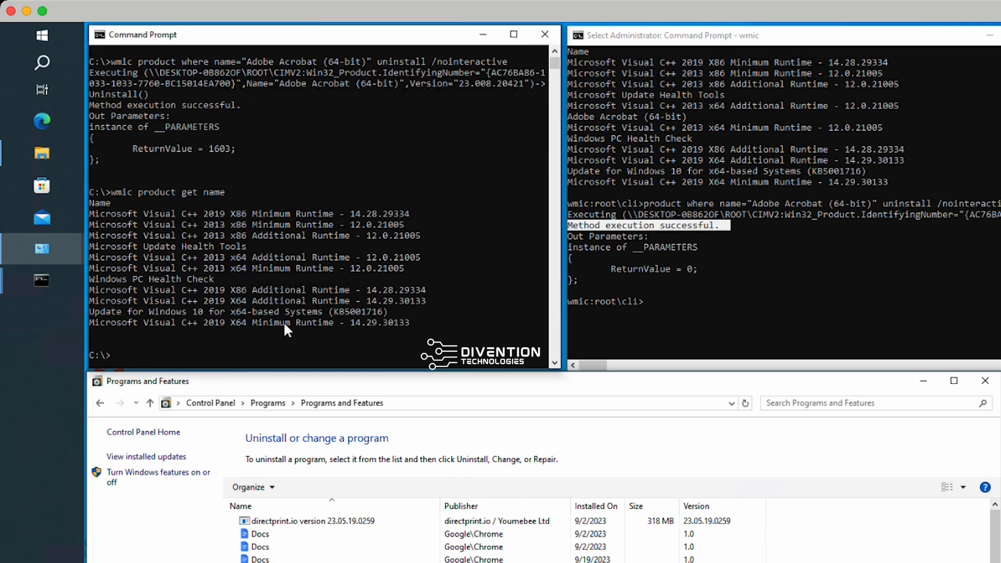
- Close both Command Prompt windows with exit and the Administrator window's X
{"action": "type", "text": "exit"}
{"action": "type", "text": "clear"}
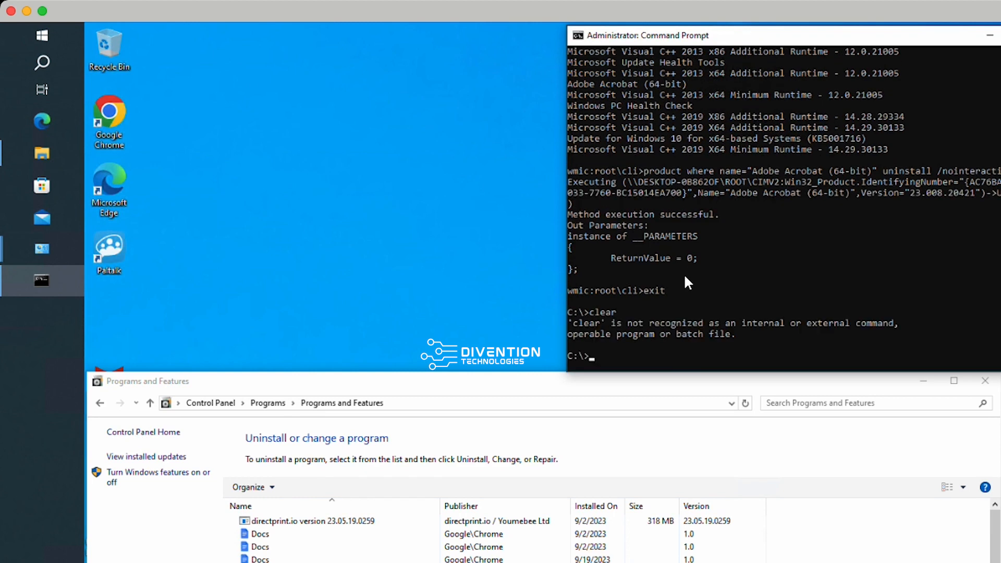
{"action": "left_click", "coordinate": [989, 35]}
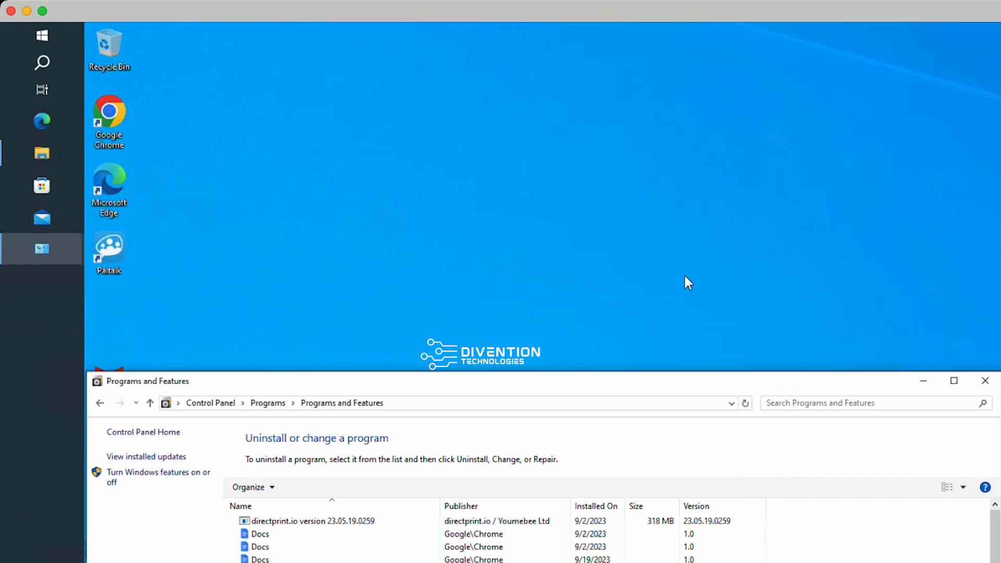
{"action": "mouse_move", "coordinate": [380, 387]}
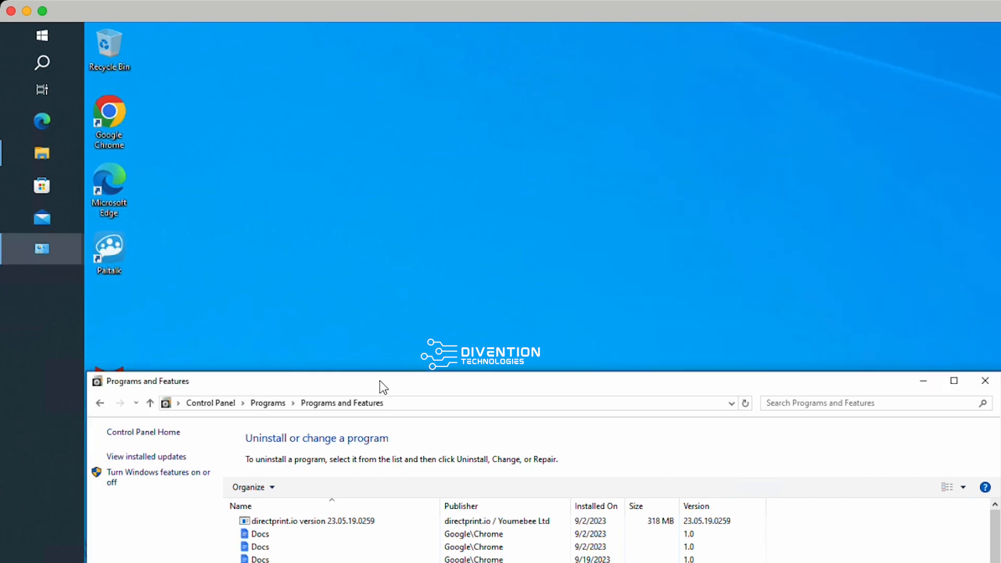
{"action": "mouse_move", "coordinate": [781, 402]}
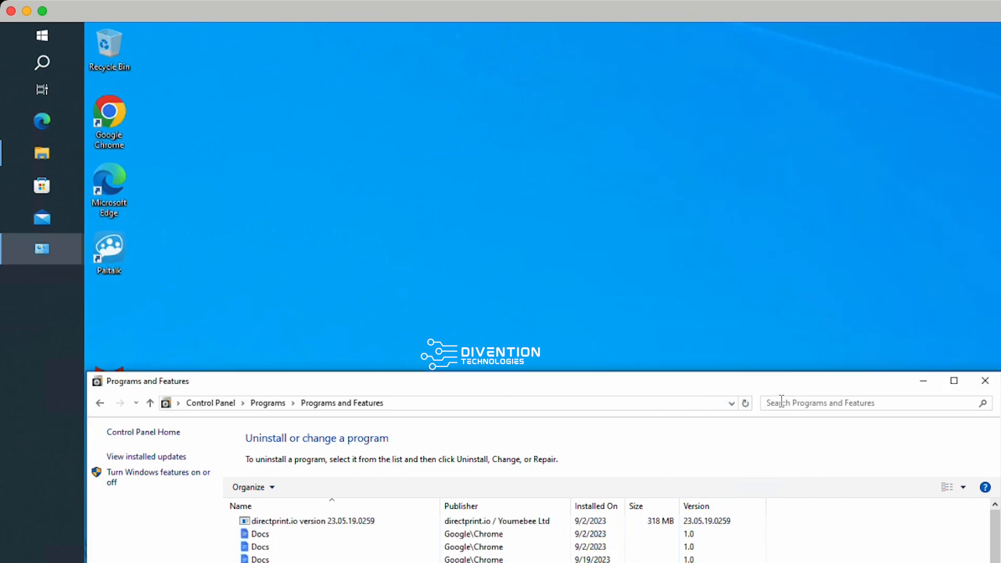